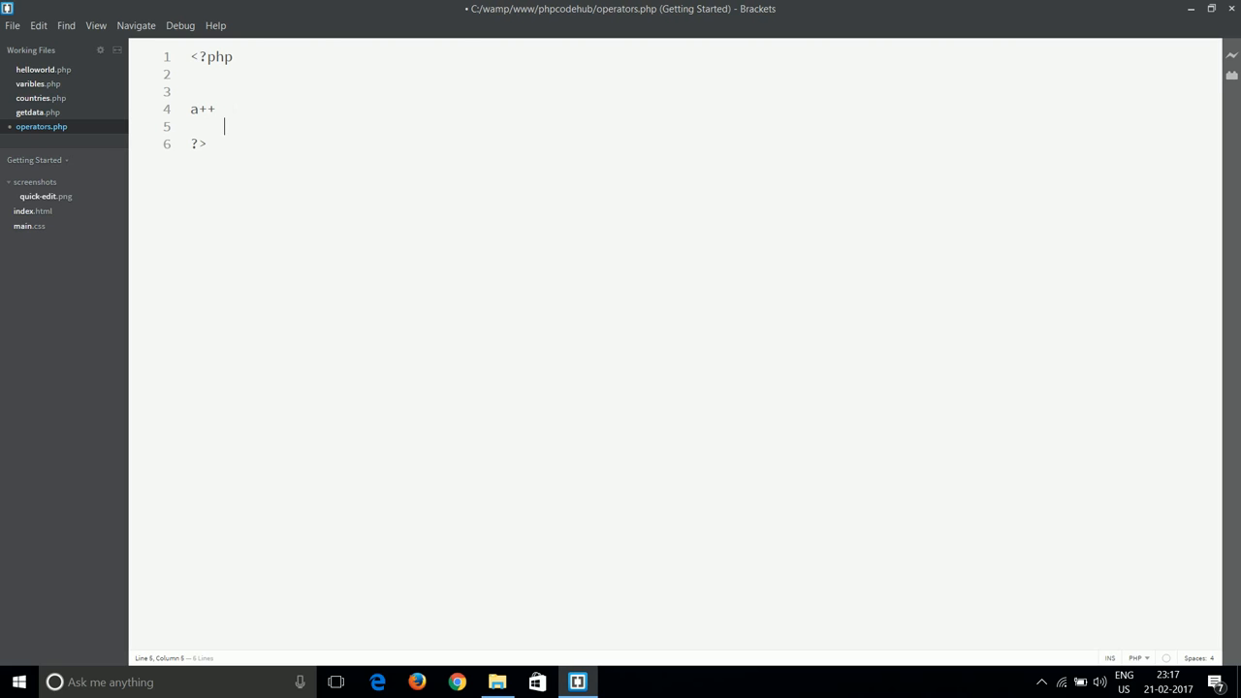
Add a--, ++a and --a lines, then delete all four operator lines leaving only the PHP tags.
text(a--)
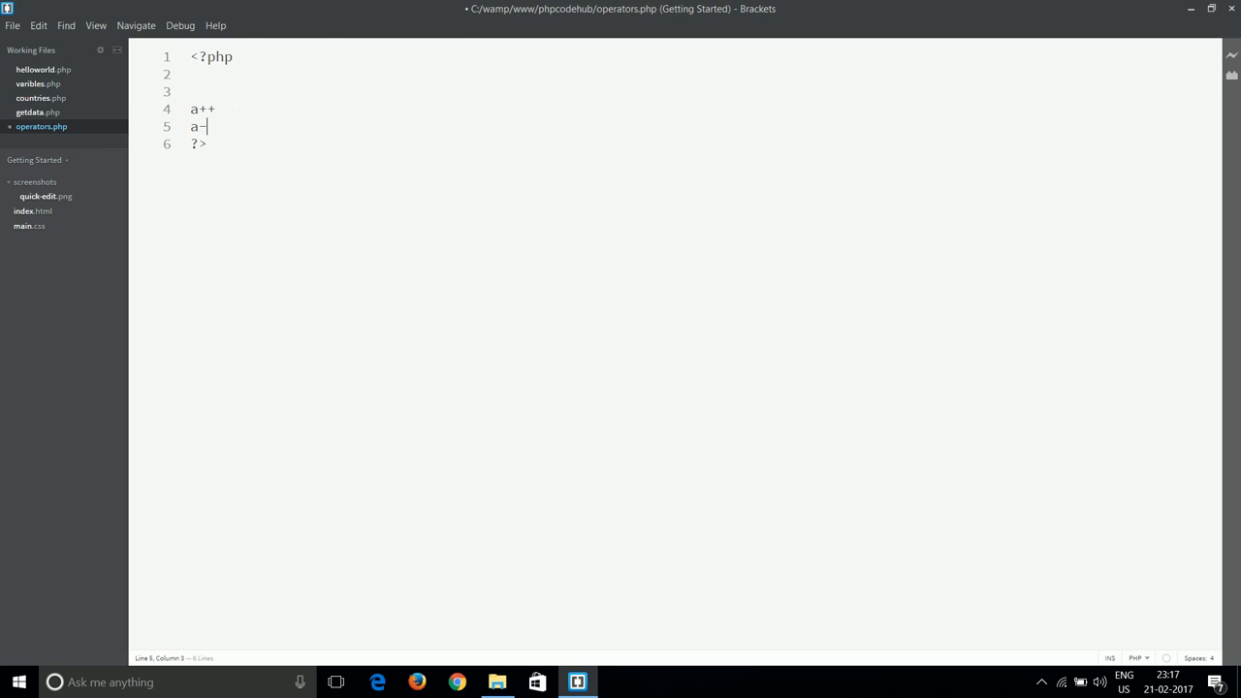
key(enter)
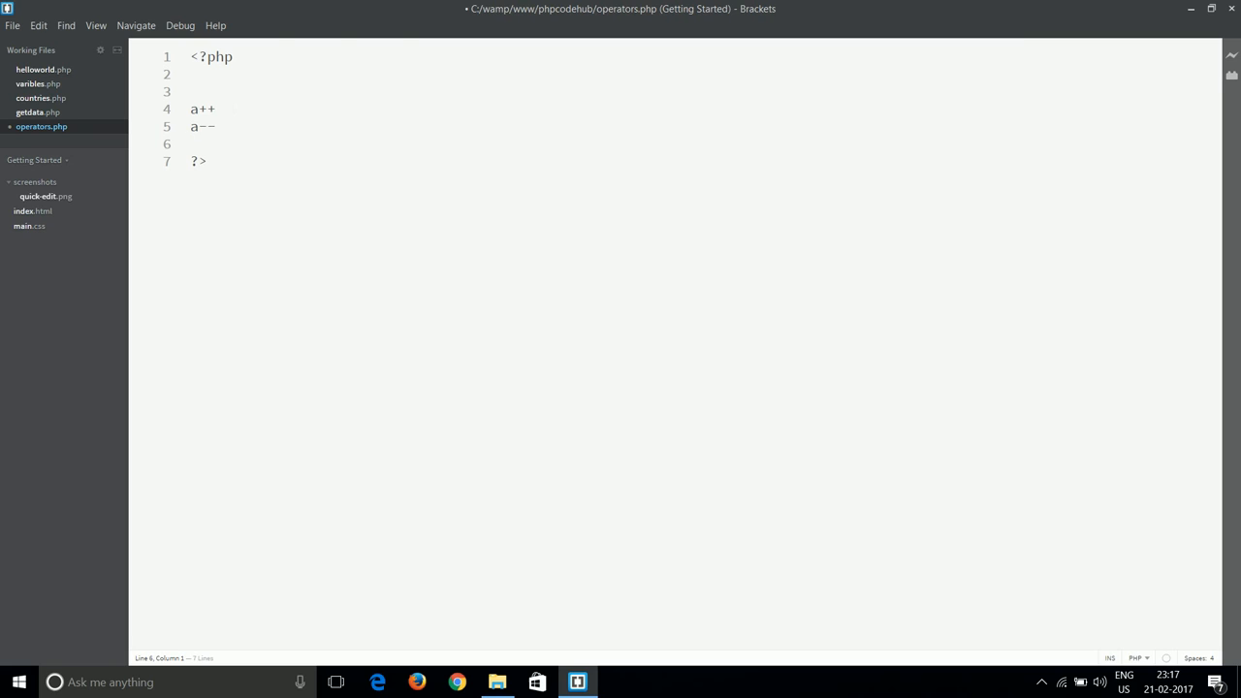
text(++a)
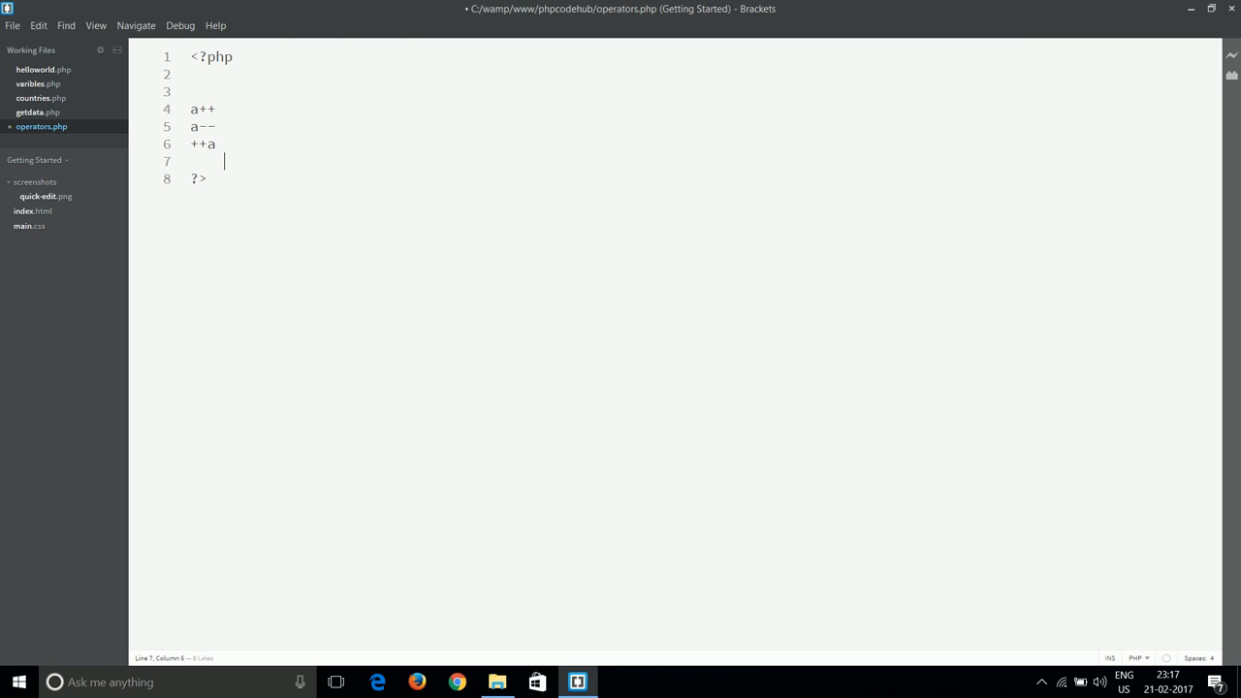
text(--a)
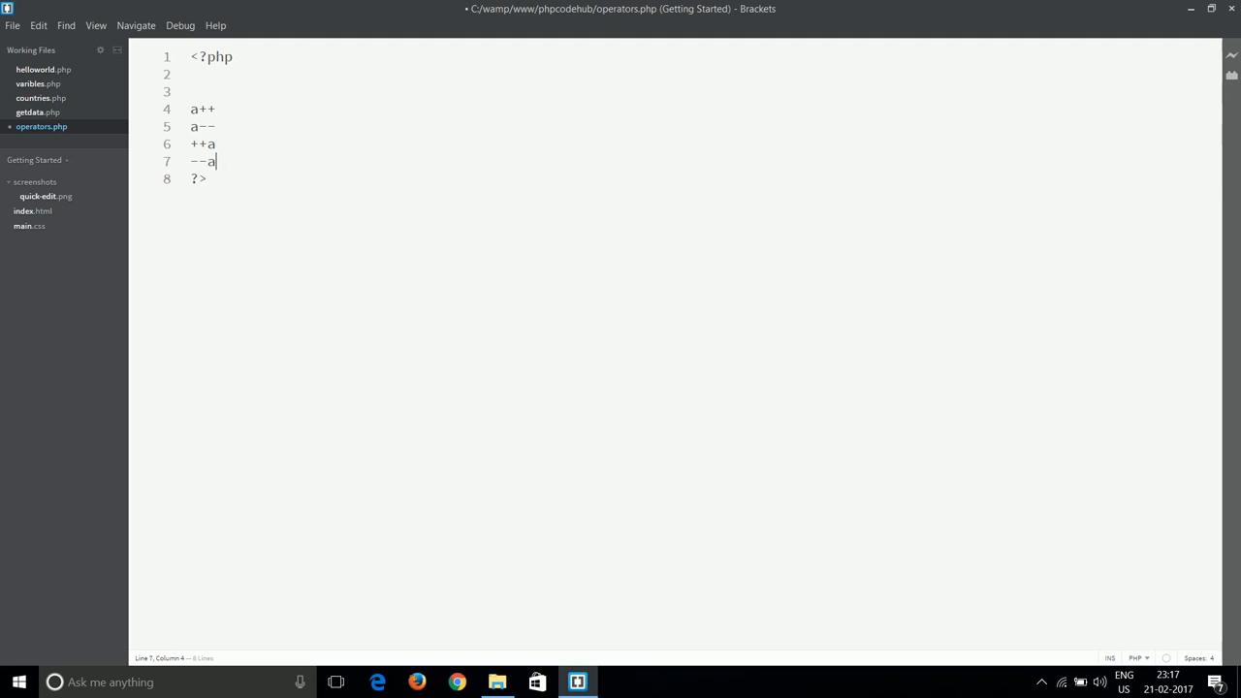
drag(190, 108, 217, 161)
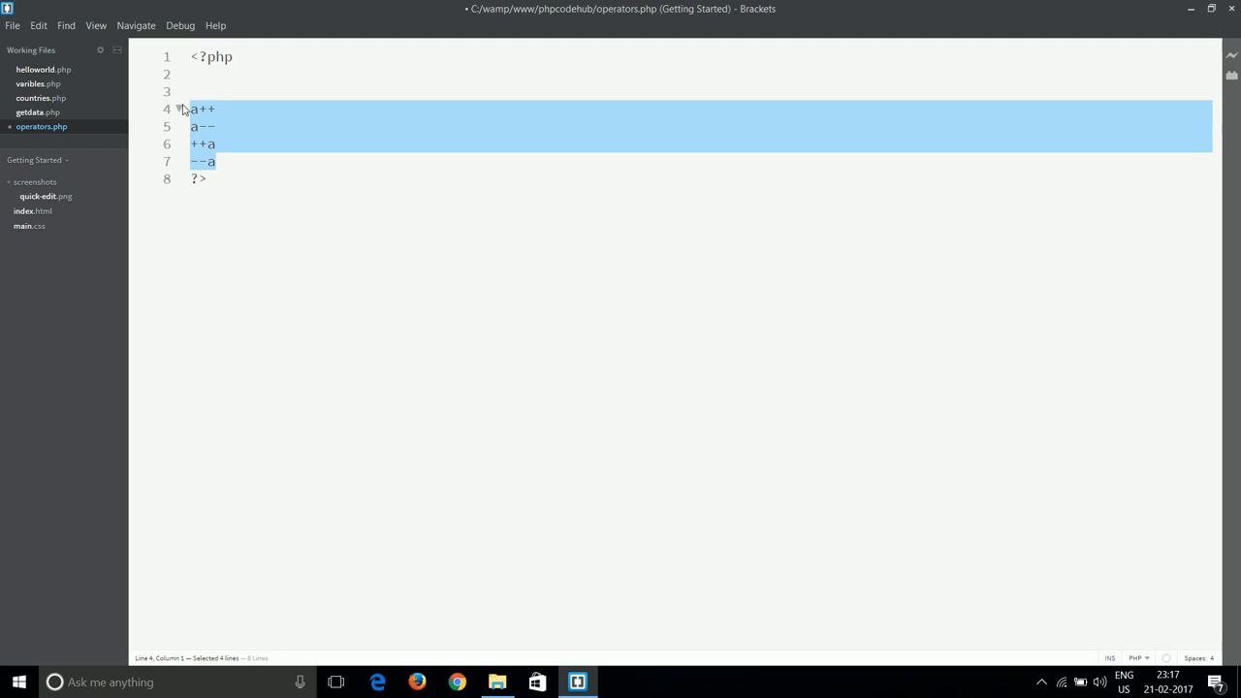
key(Delete)
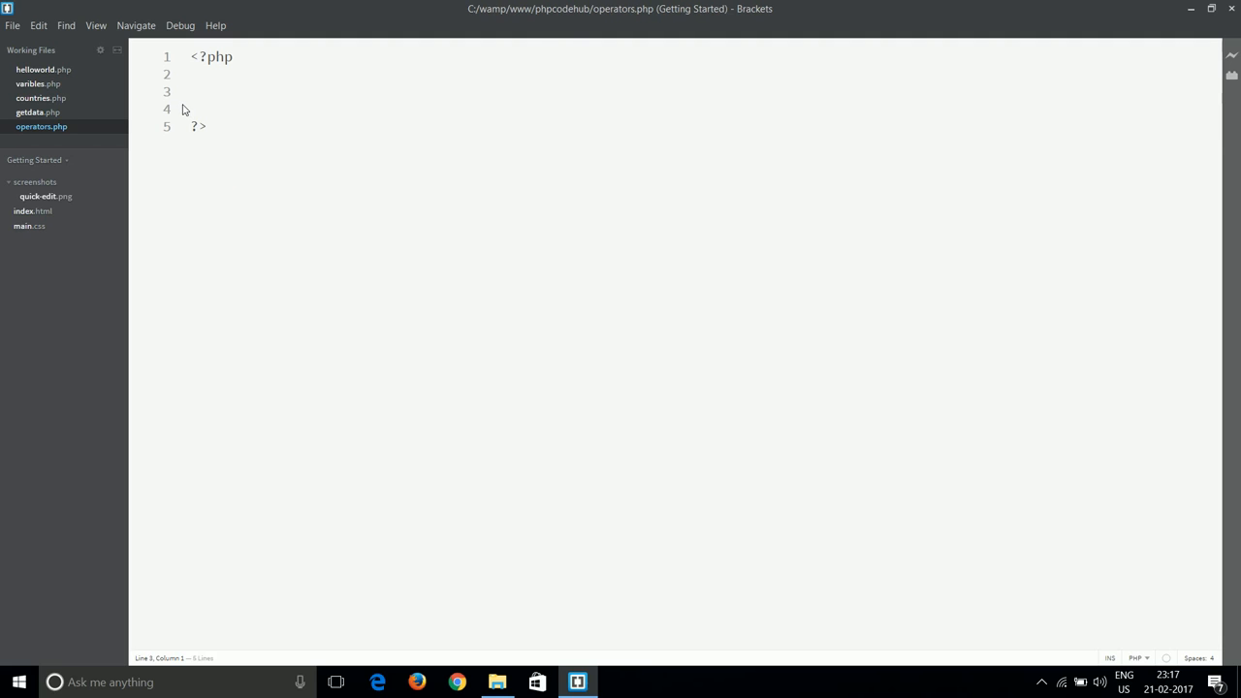
Write $a = 10; followed by echo $a; in operators.php.
text($a = 1)
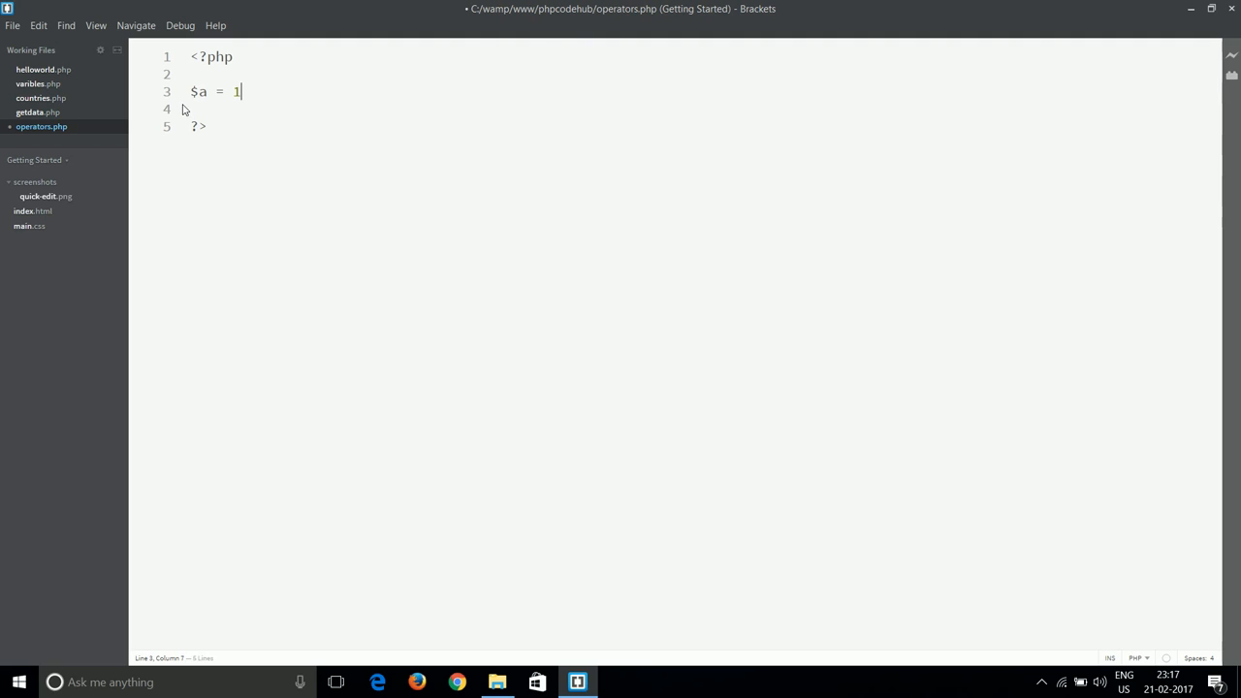
text(0;)
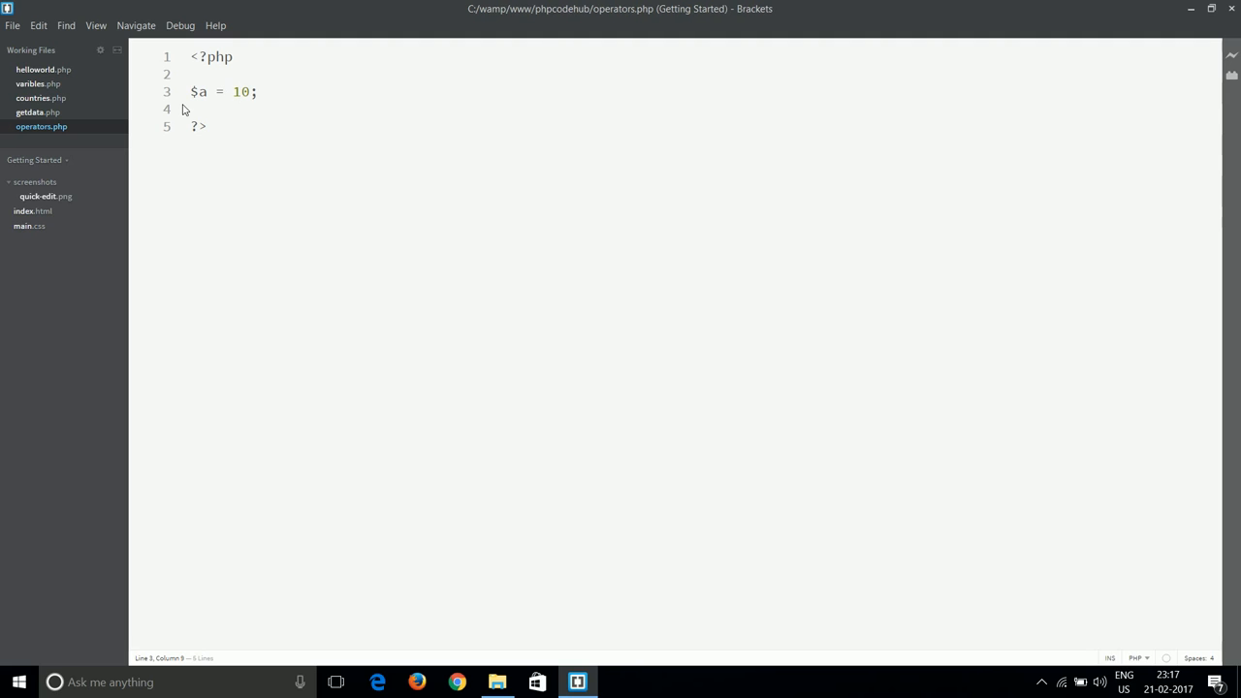
text(ech)
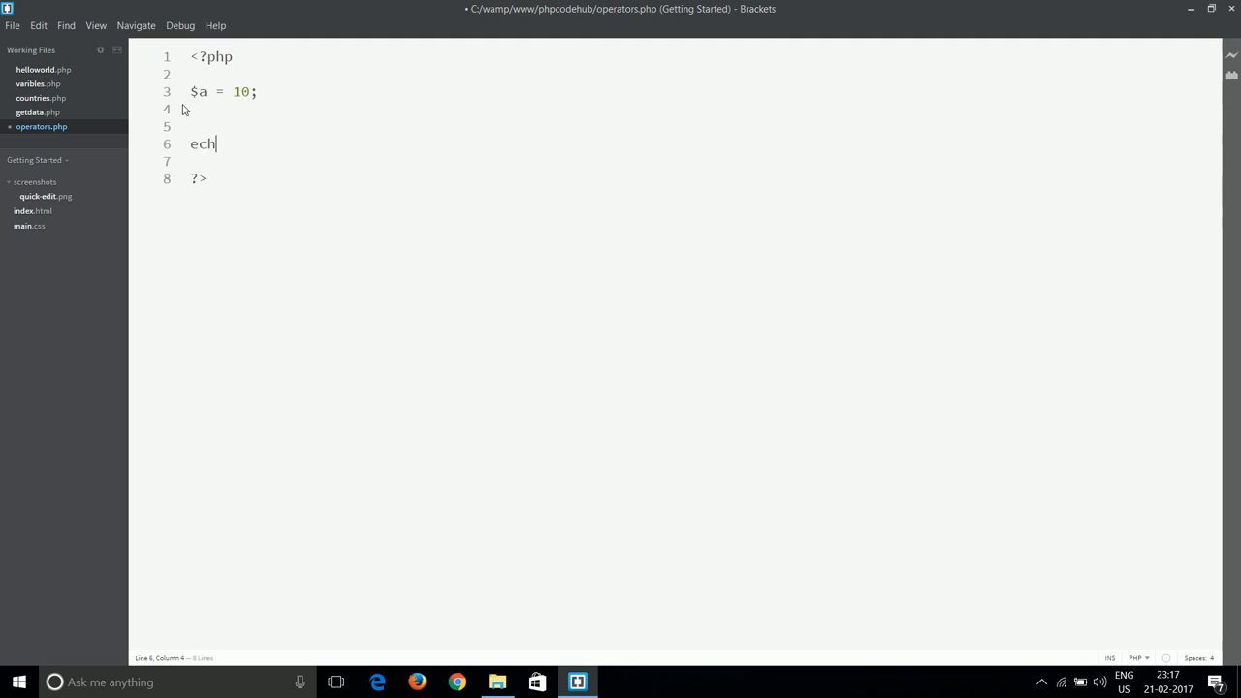
text(o)
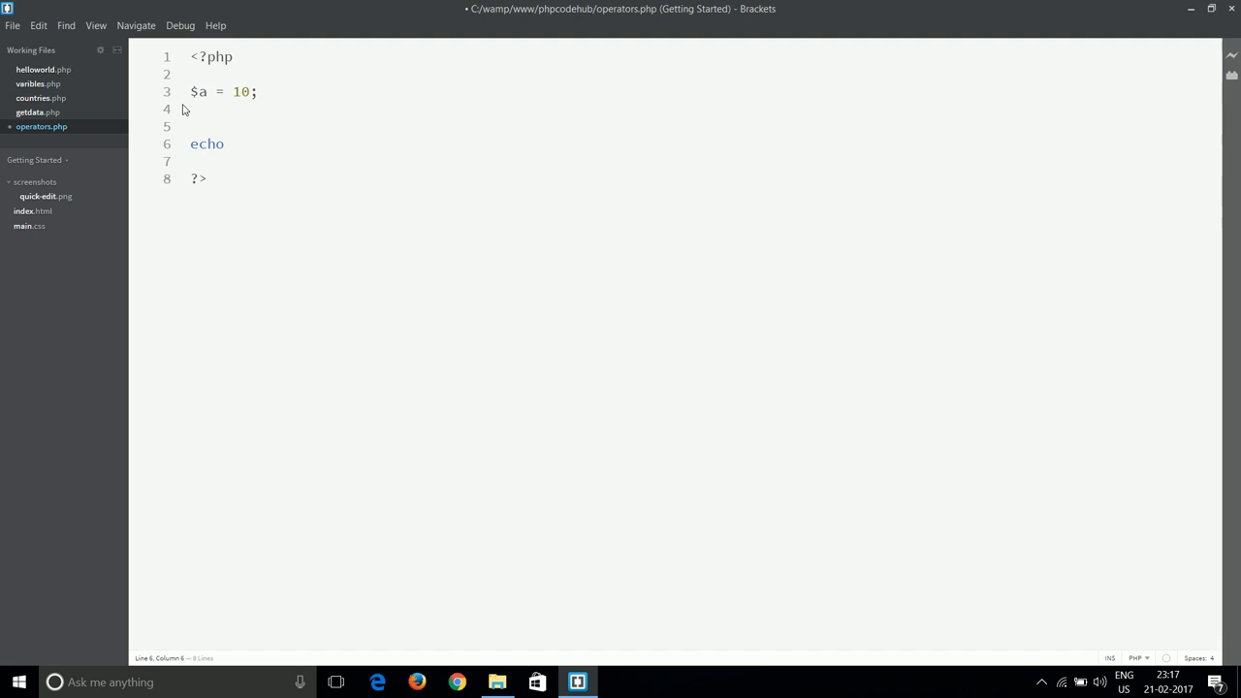
text($a;)
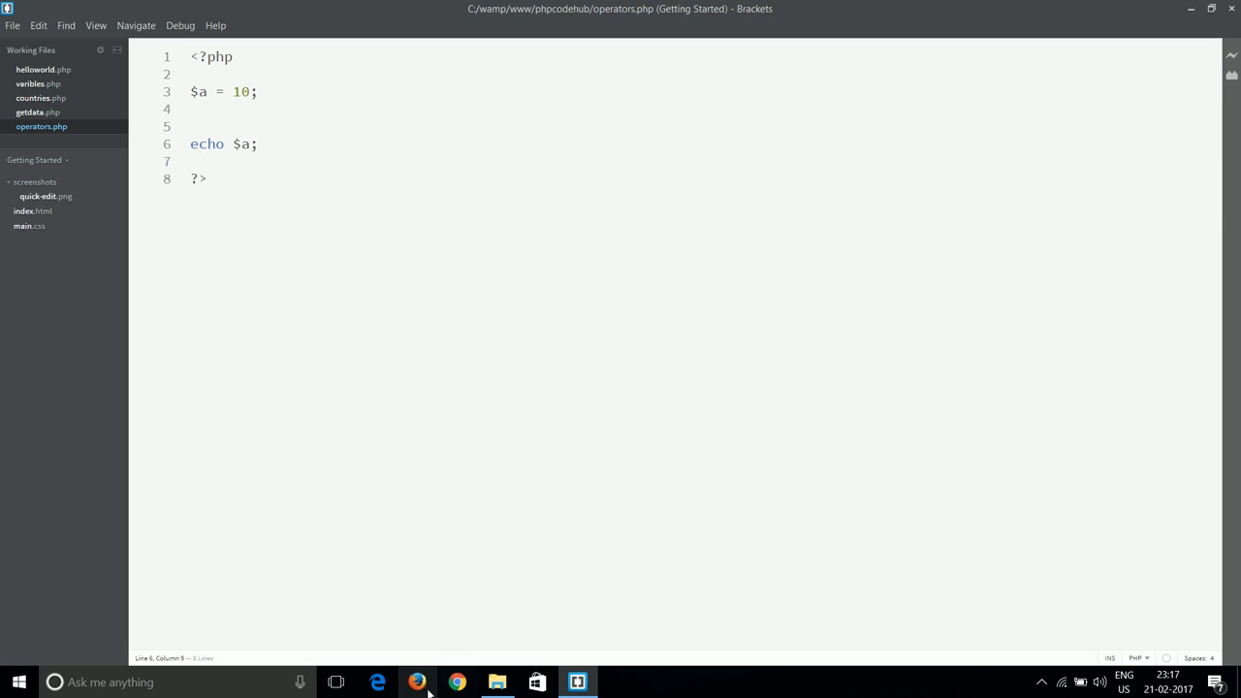
Load localhost/phpcodehub/ in Firefox and run operators.php from the listing.
click(418, 682)
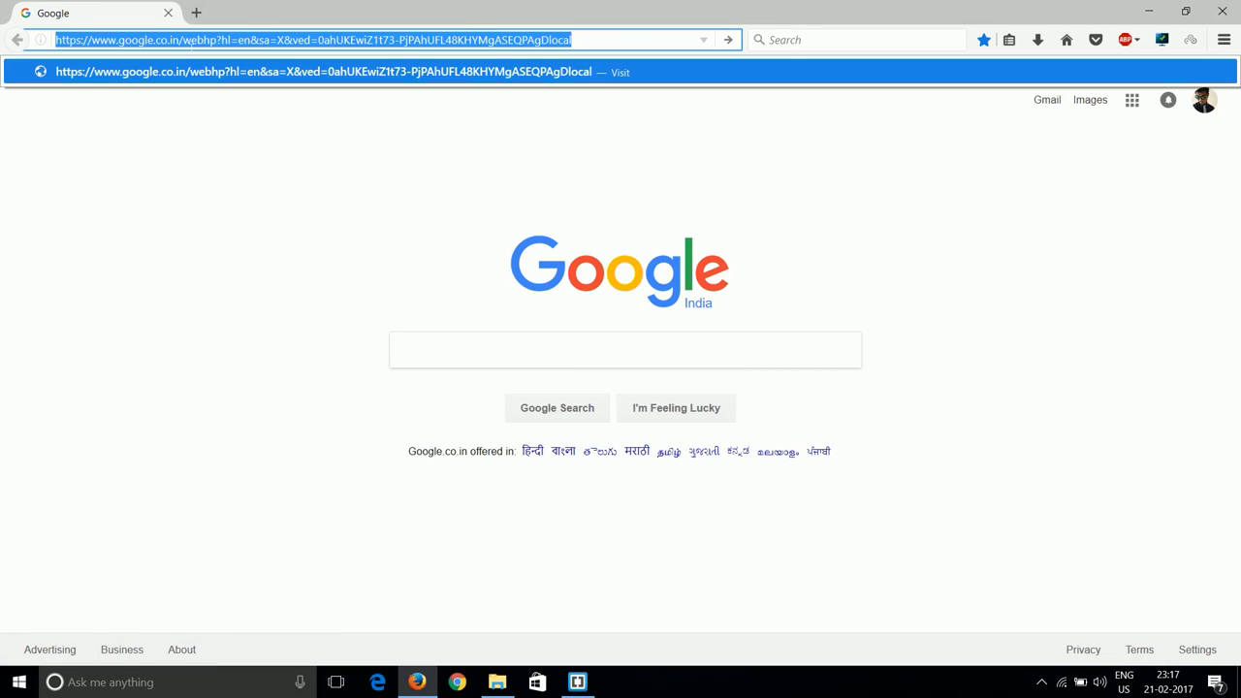
text(localhost/)
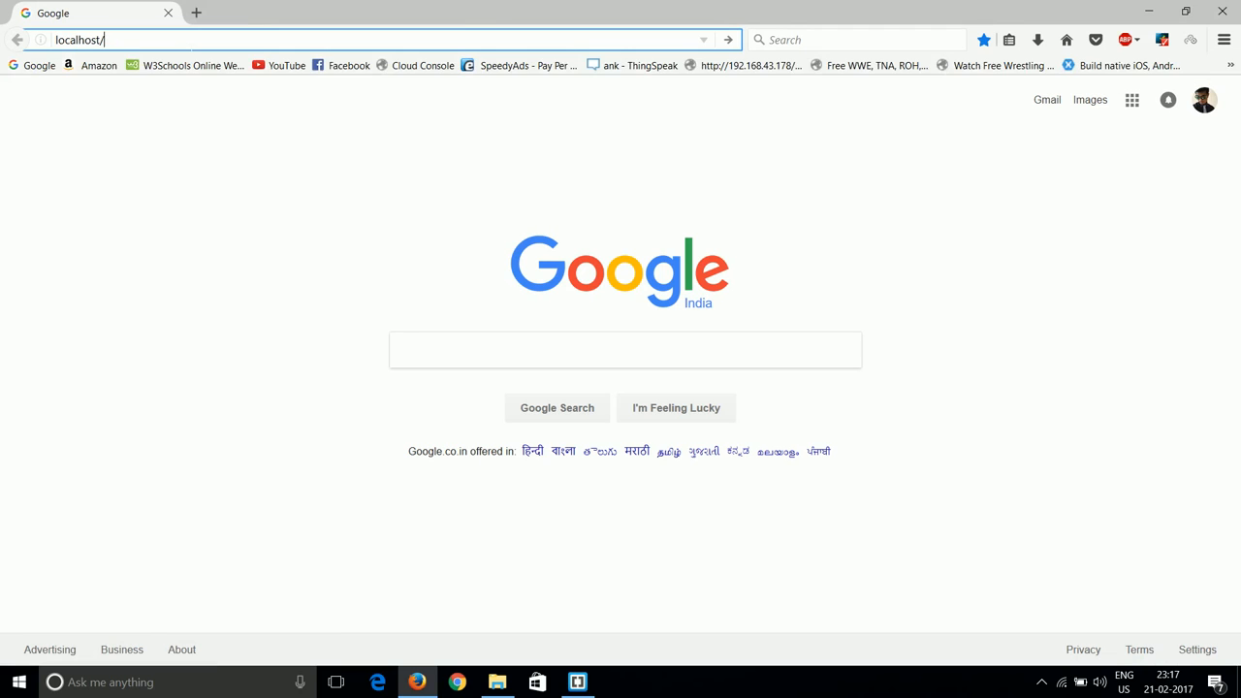
text(phpcodehub/)
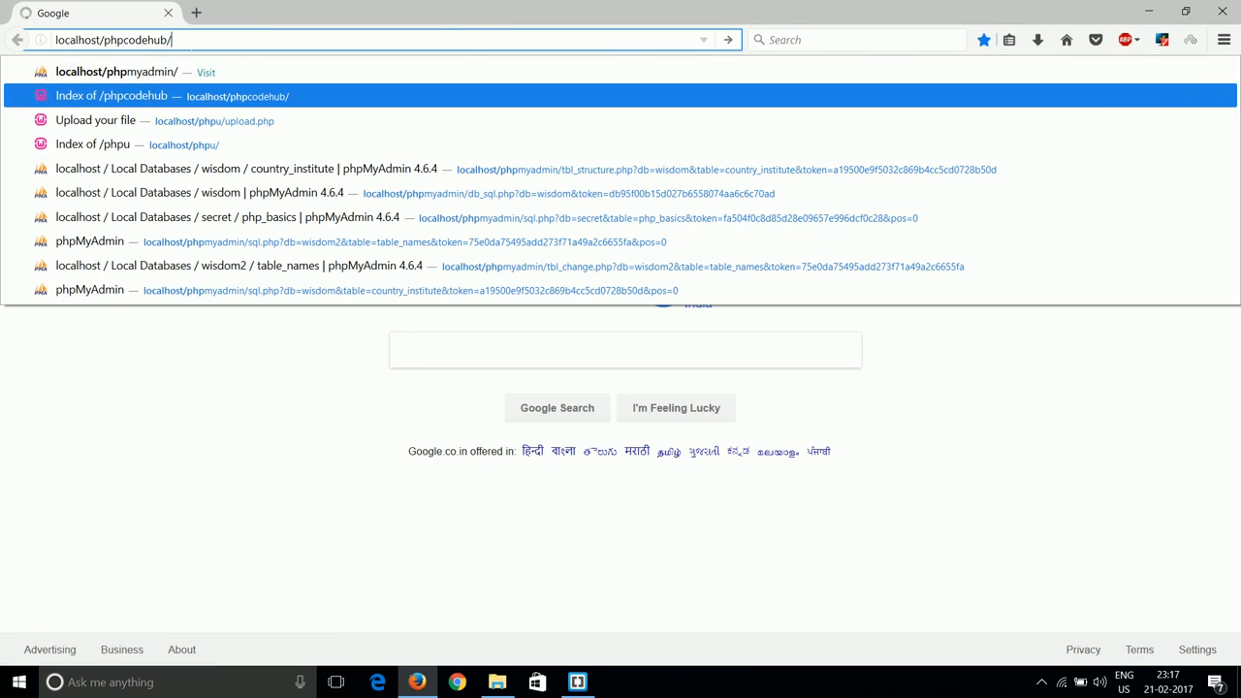
click(116, 97)
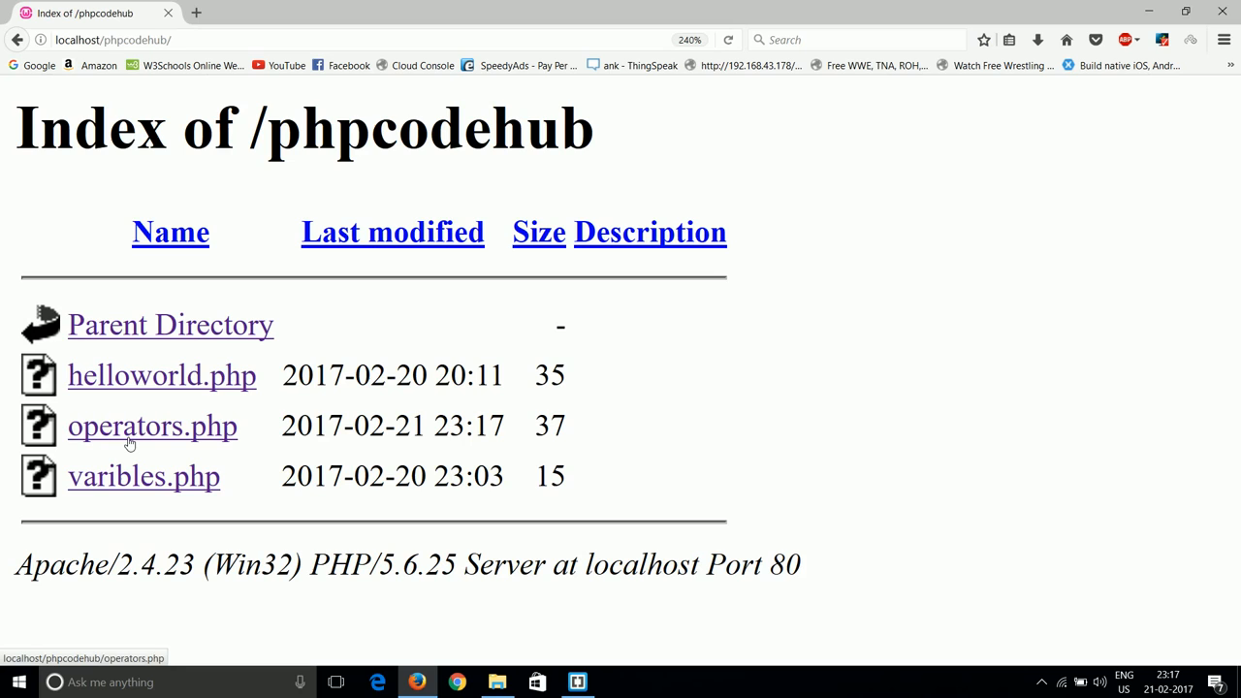
click(151, 426)
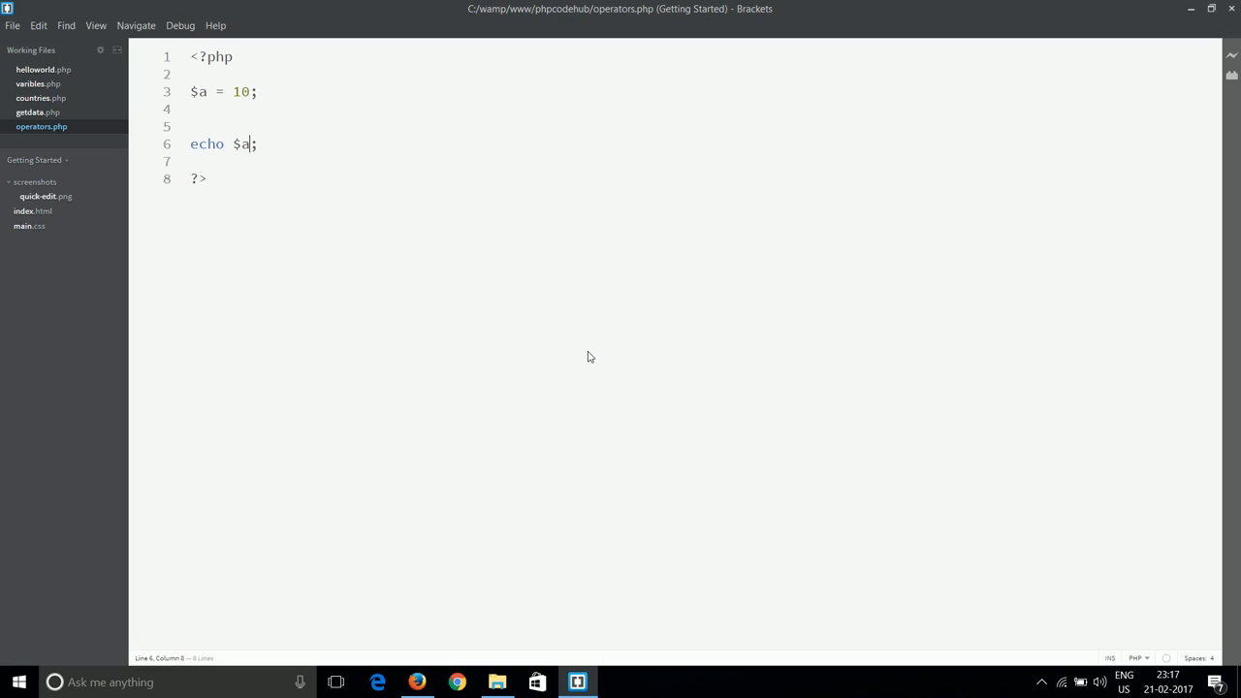
Change line 6 to echo ++$a; and confirm the page now shows 11.
text(++)
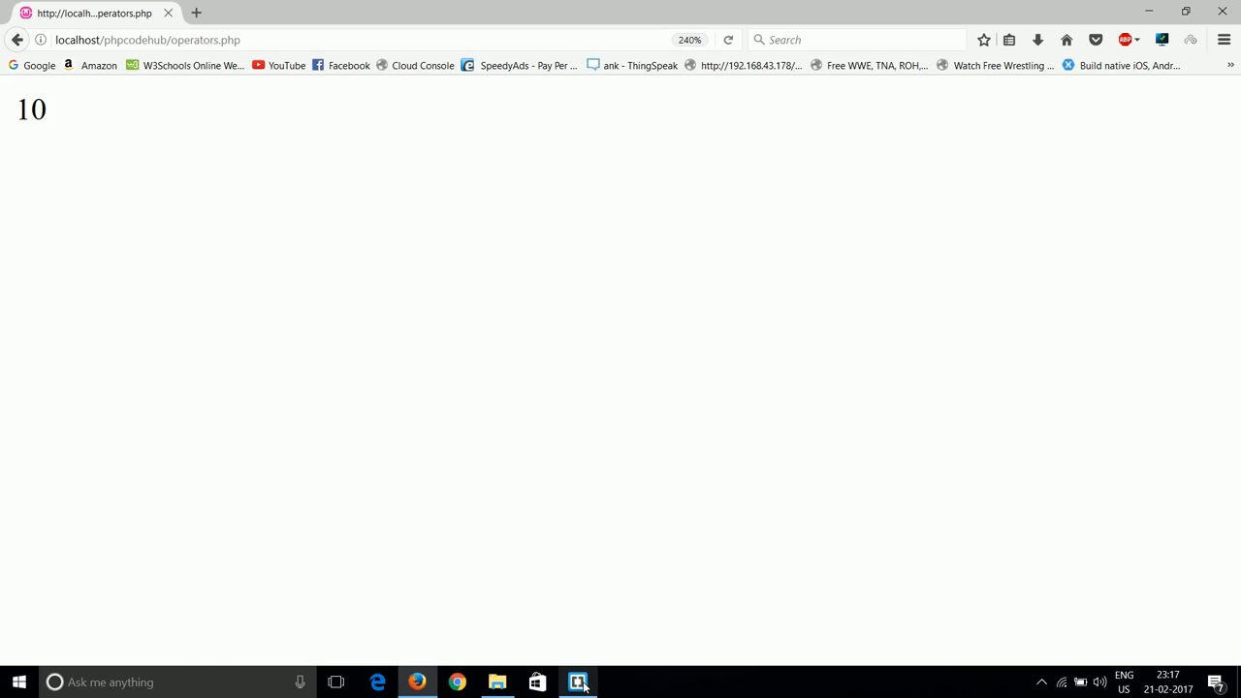
click(575, 683)
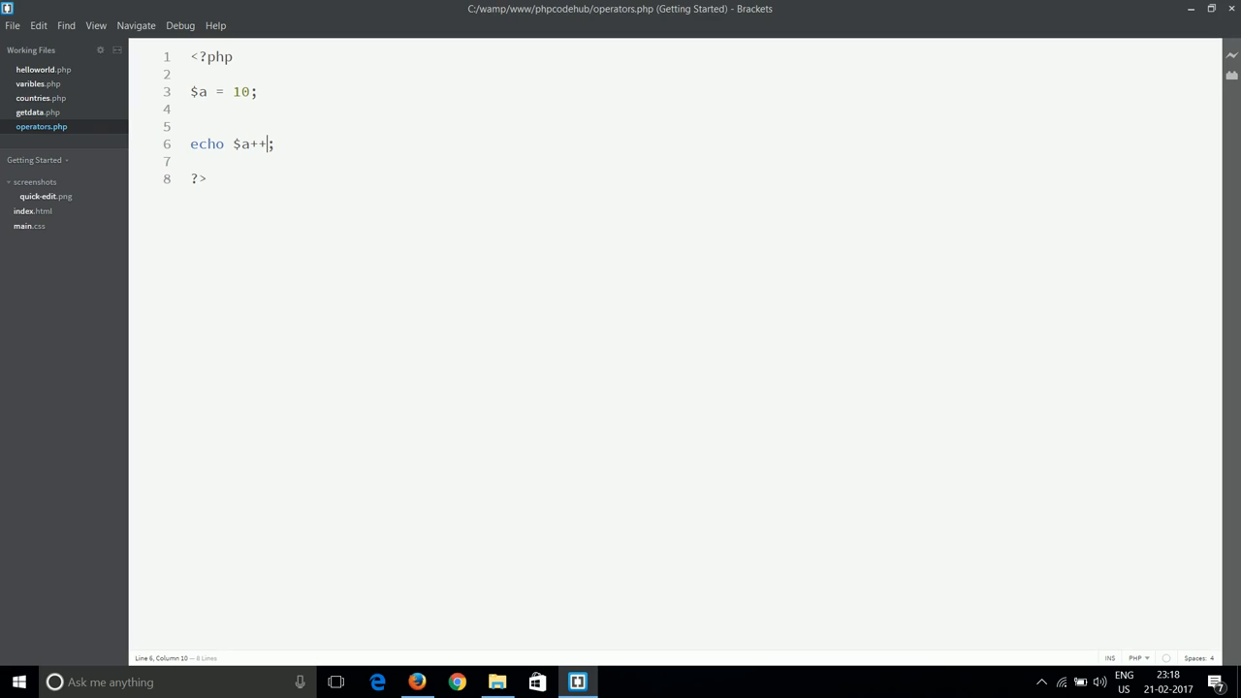
drag(268, 143, 233, 144)
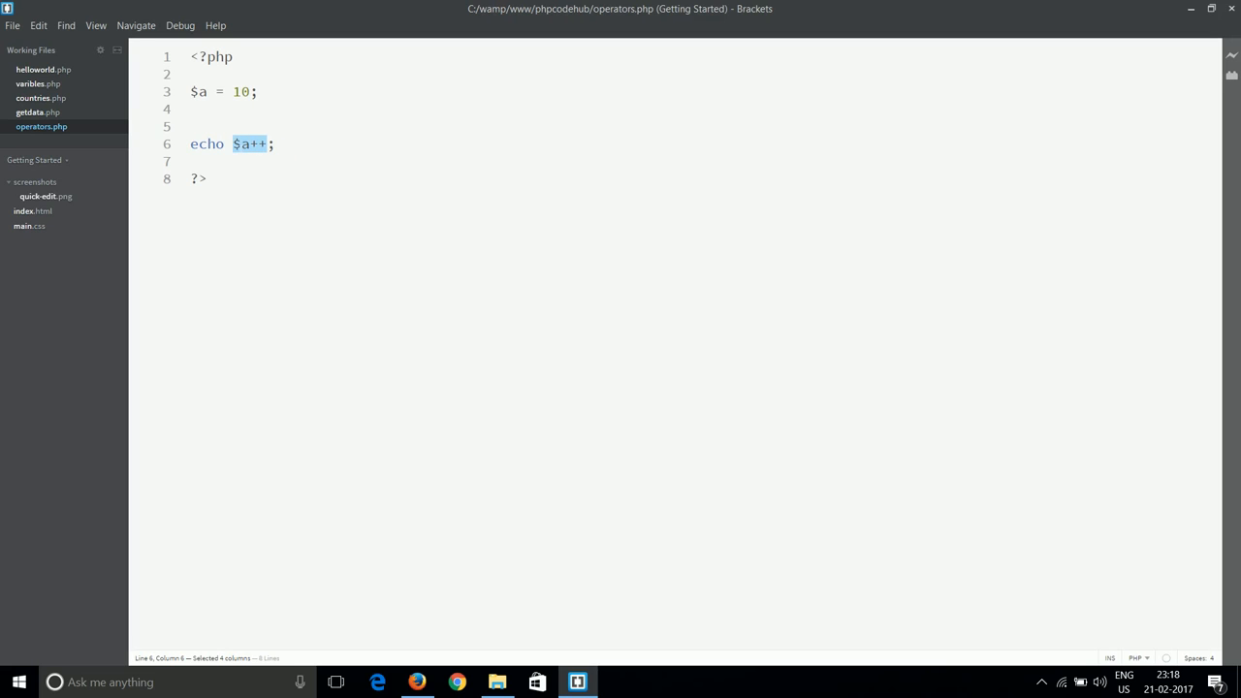
text(++$a)
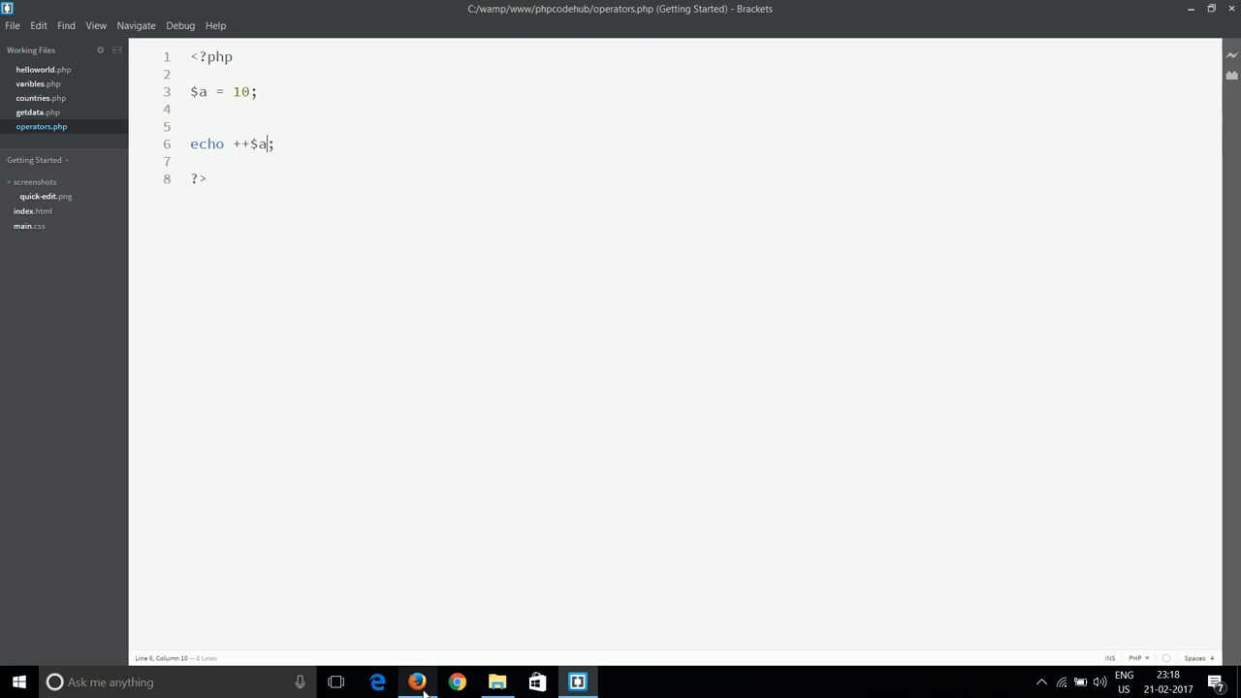
click(421, 682)
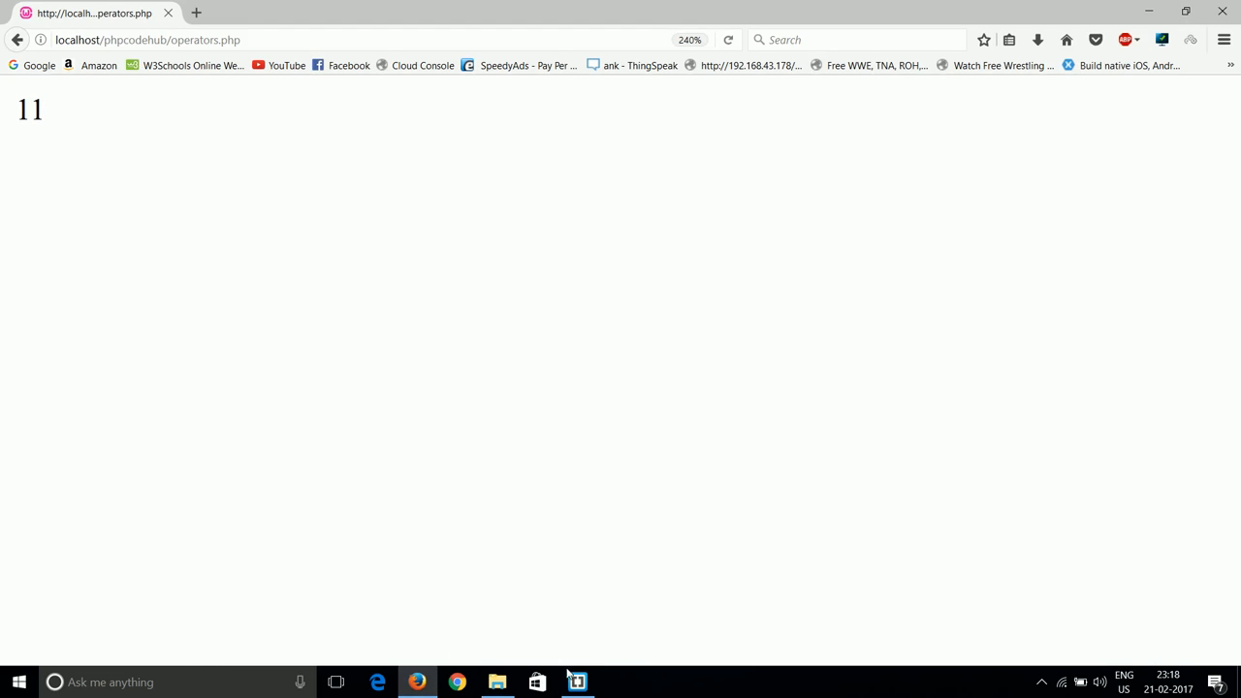
click(578, 680)
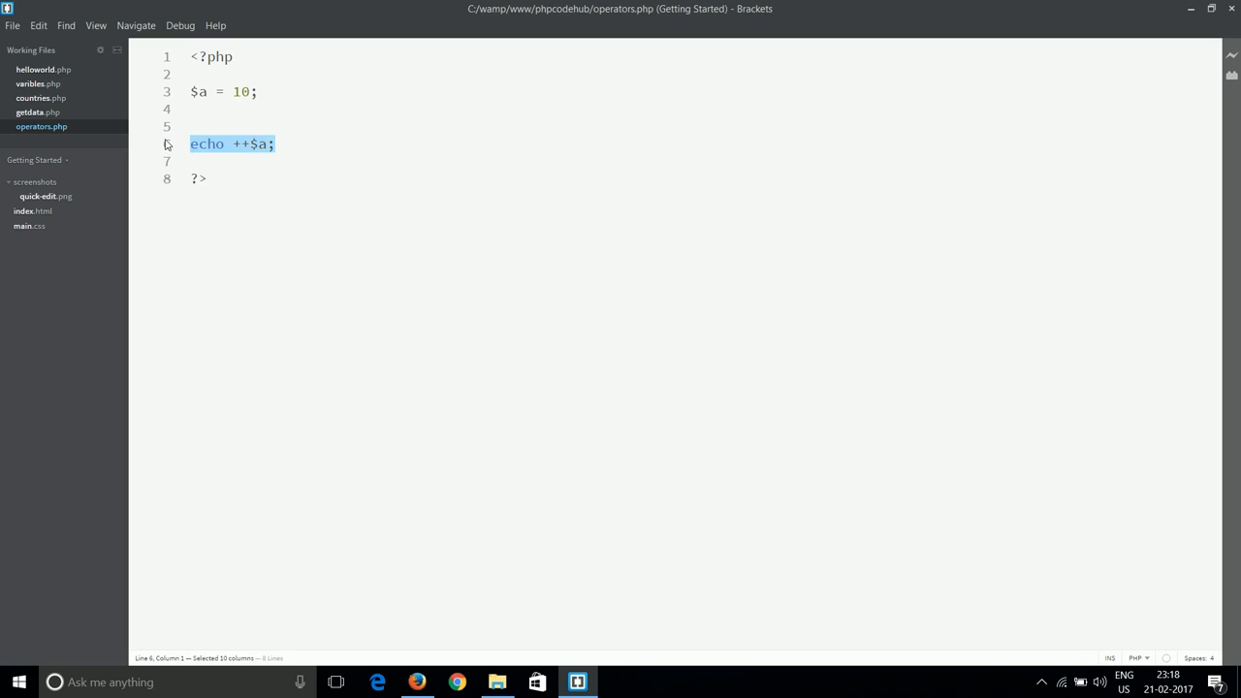
Replace ++$a on line 6 with $a++, the start of a decrement edit.
click(275, 144)
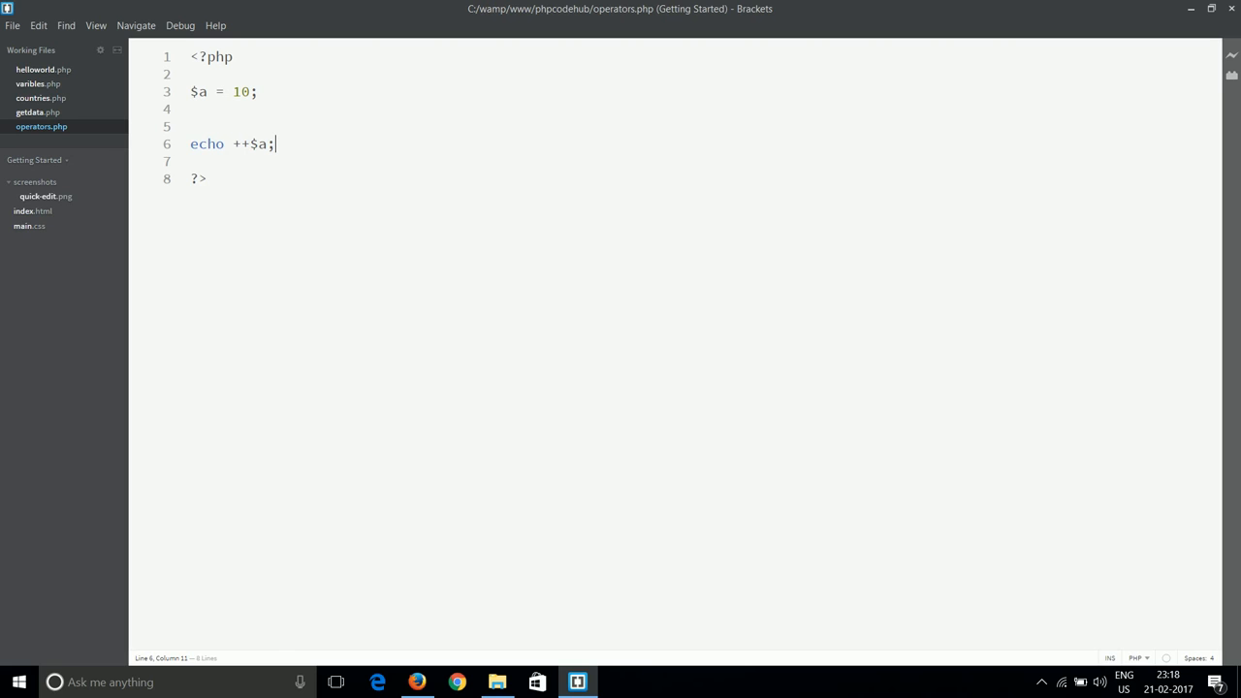
drag(276, 143, 233, 143)
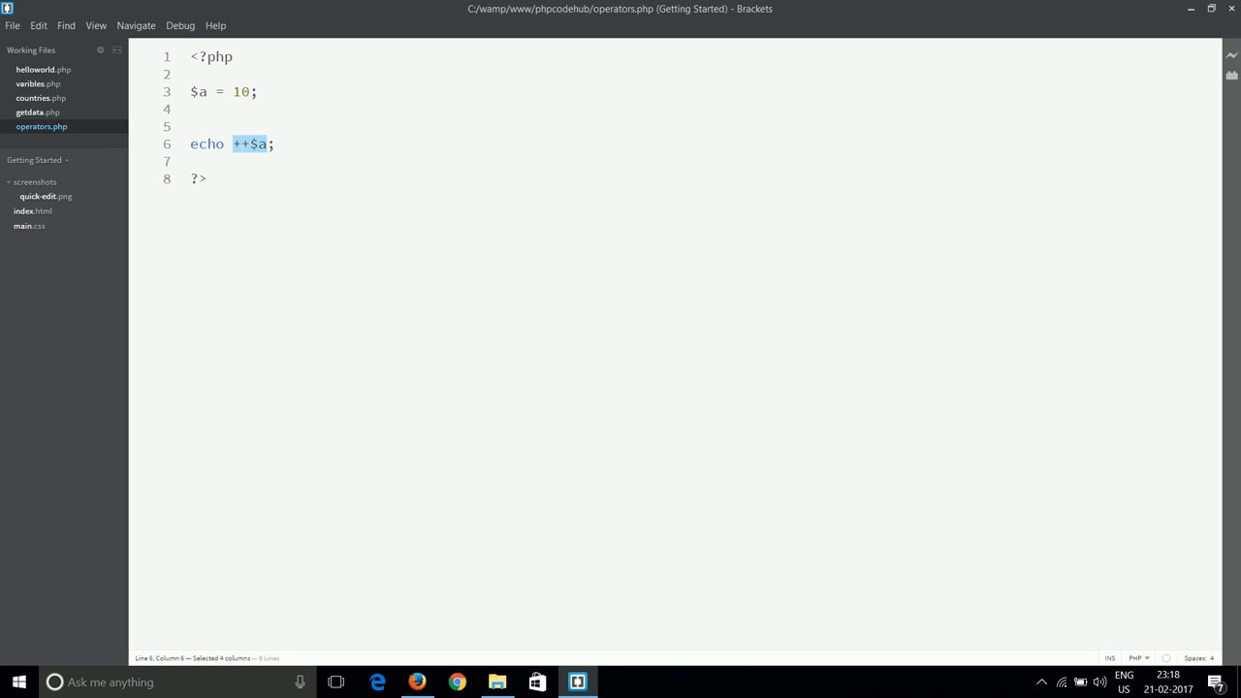
text($a++)
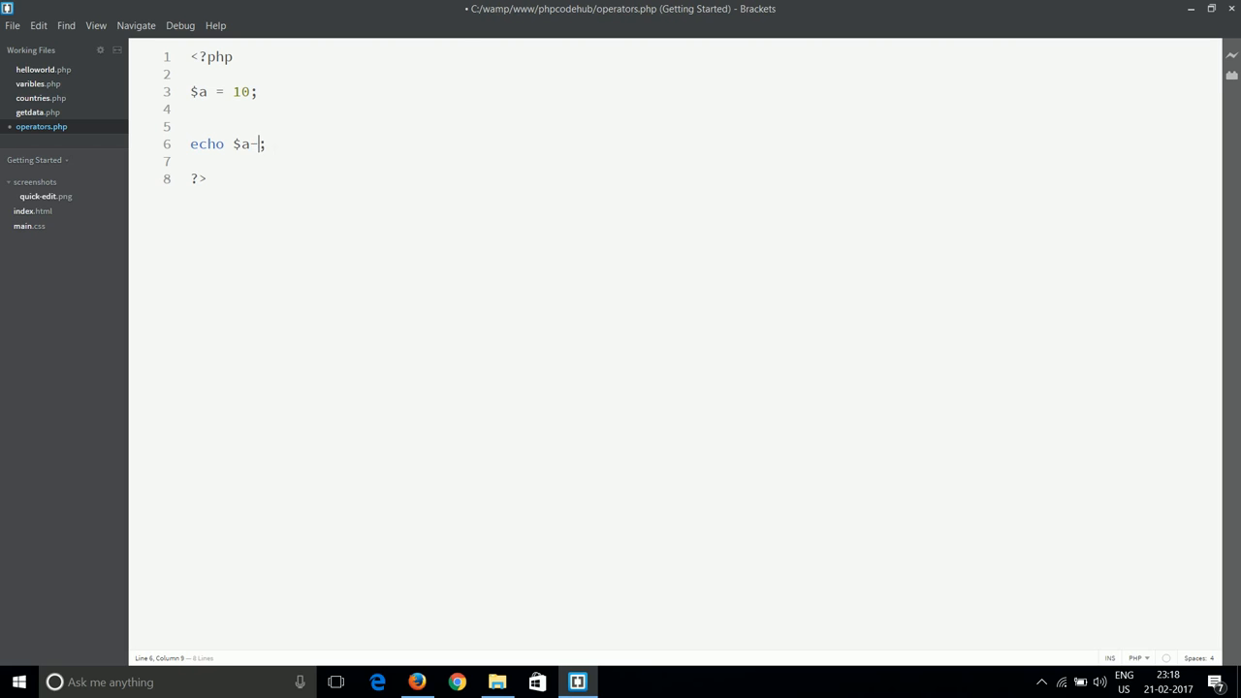
Test echo --$a (page shows 9), then clear the echo line.
text(-)
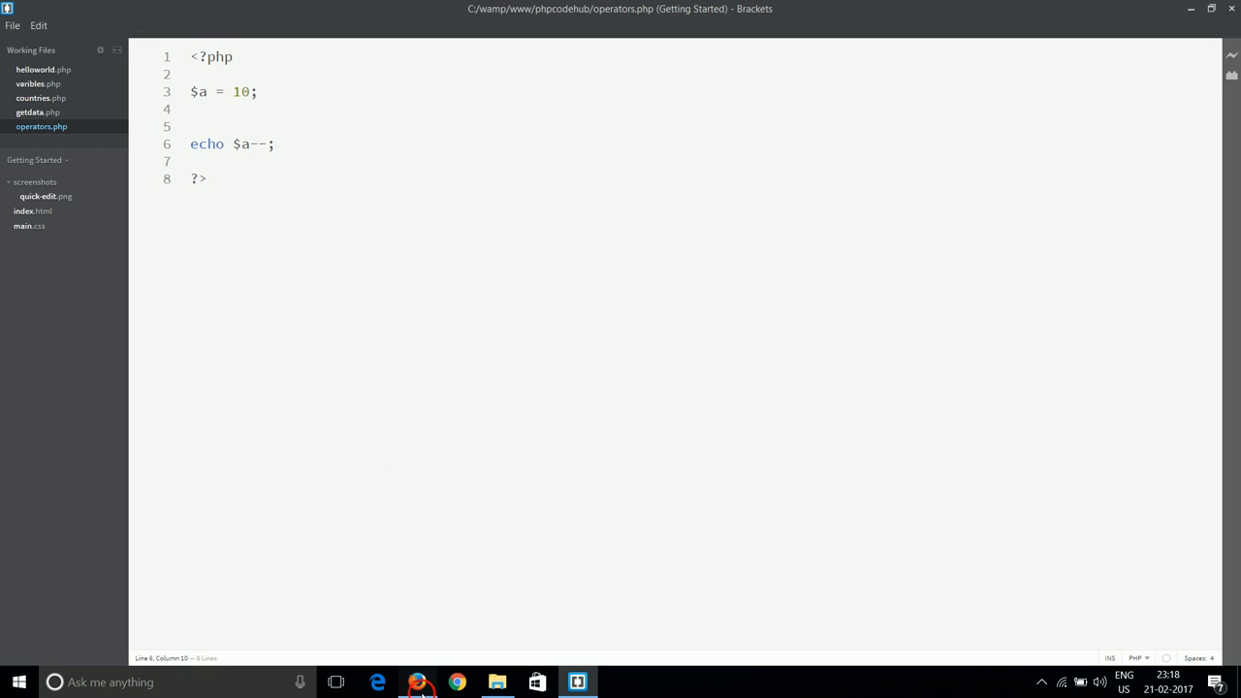
click(419, 683)
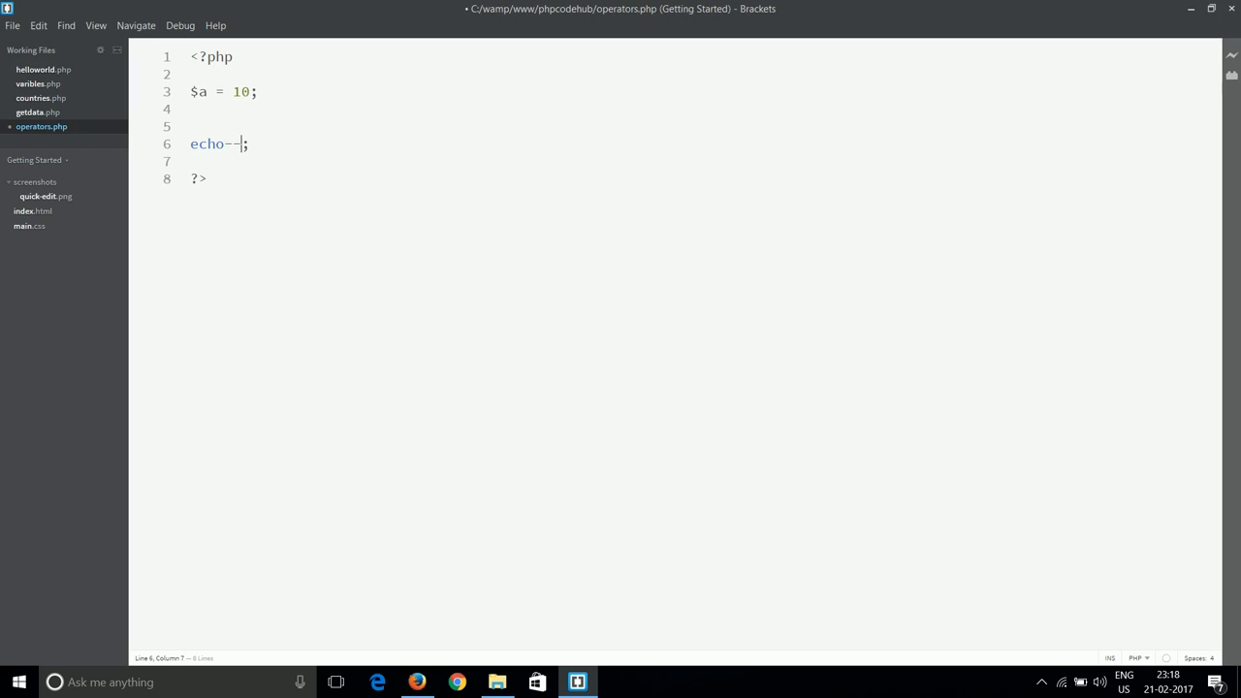
text($a)
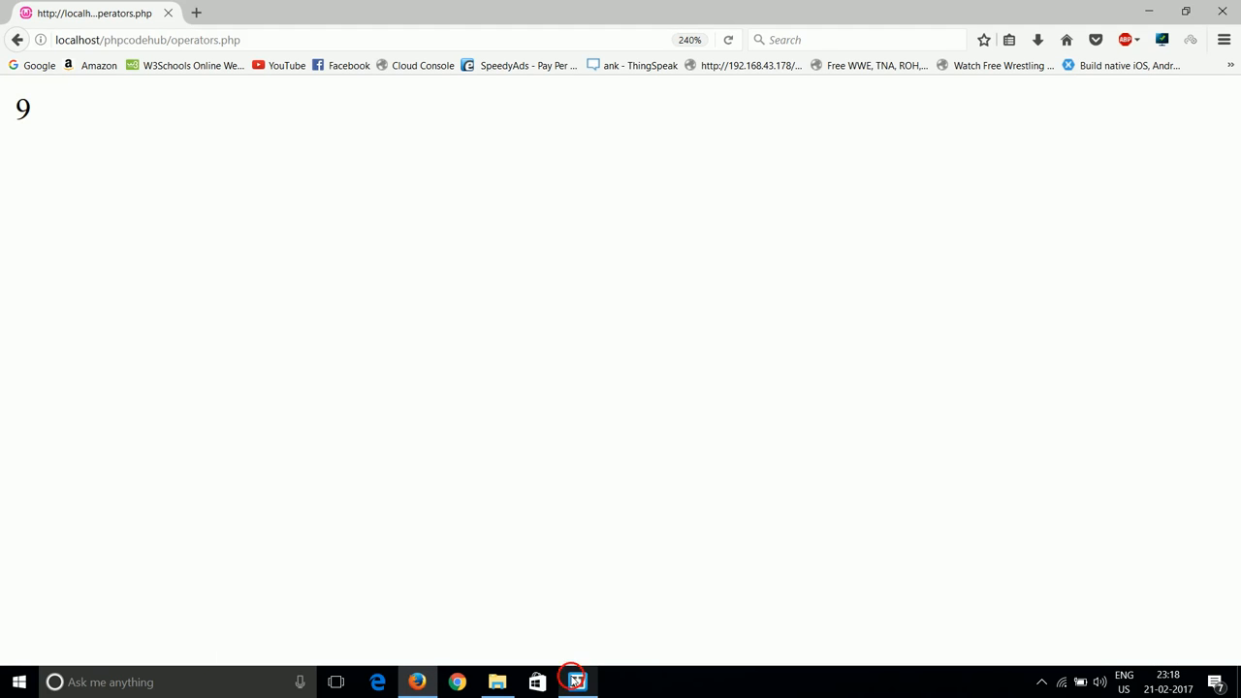
click(578, 683)
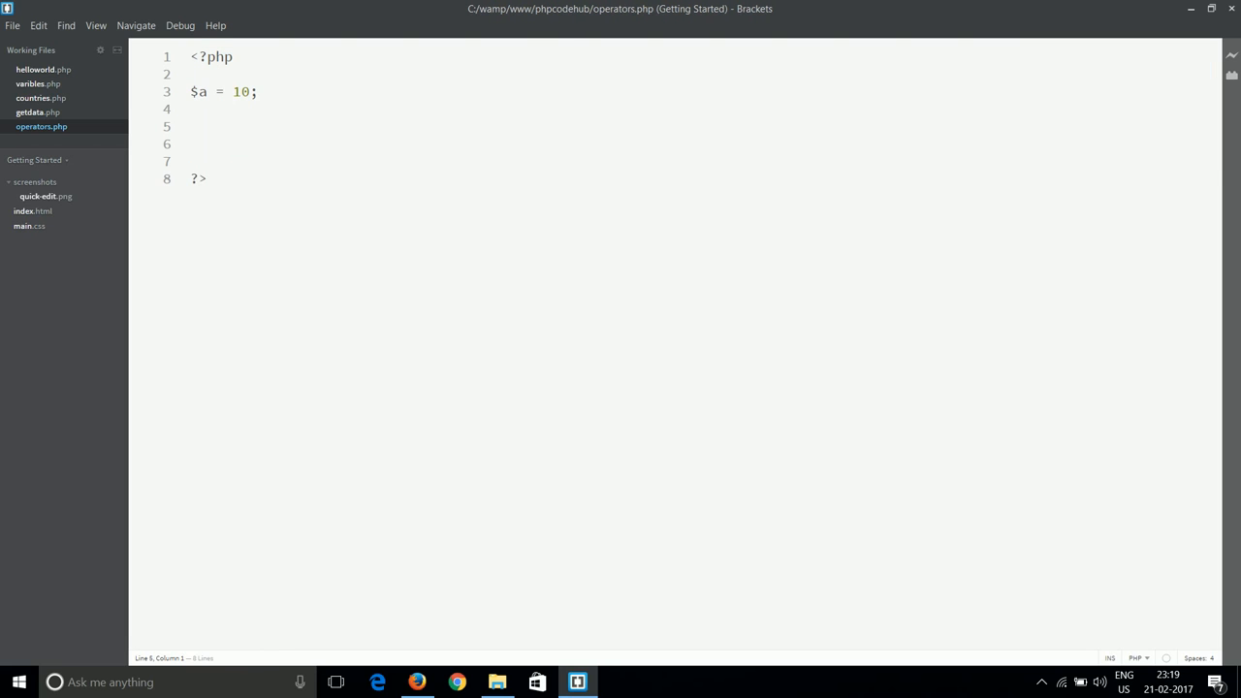
click(186, 144)
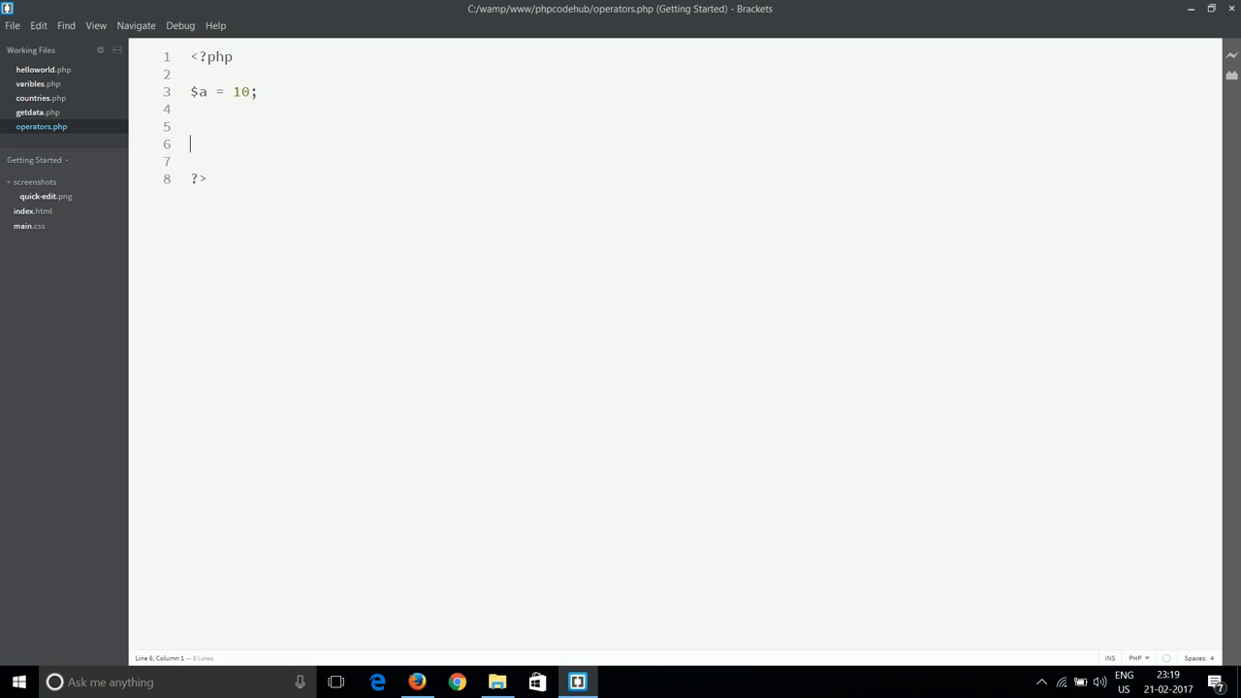
key(Up)
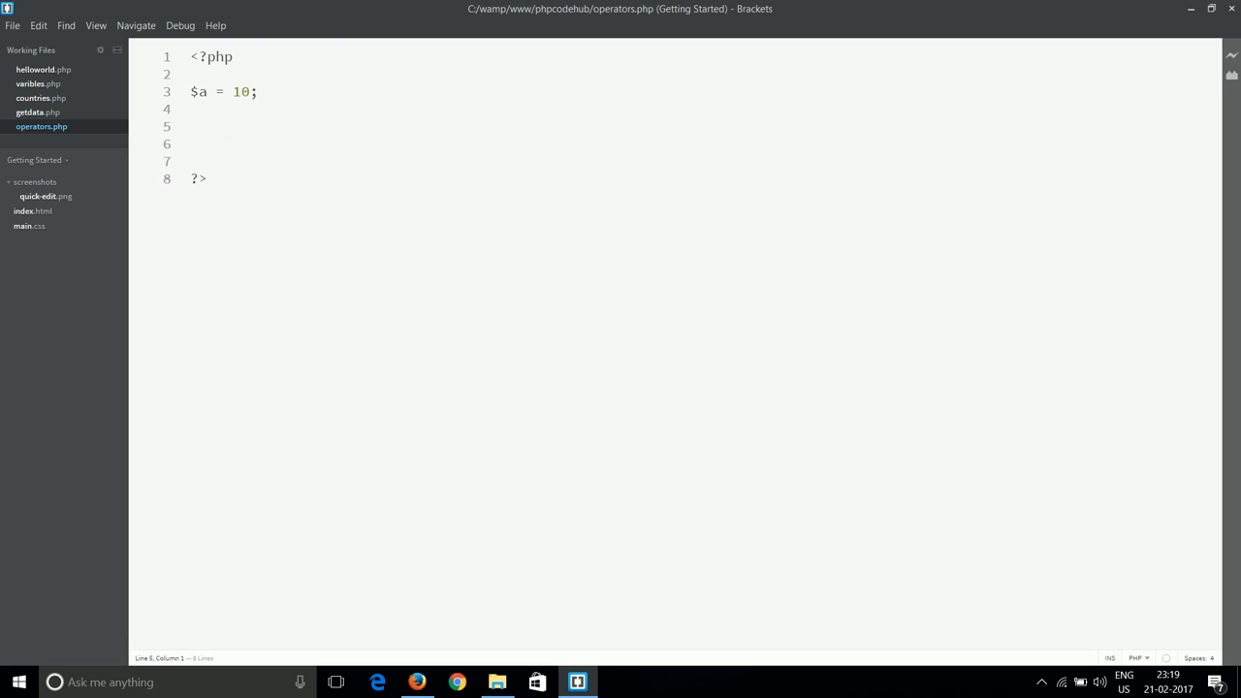
mouse_move(512, 460)
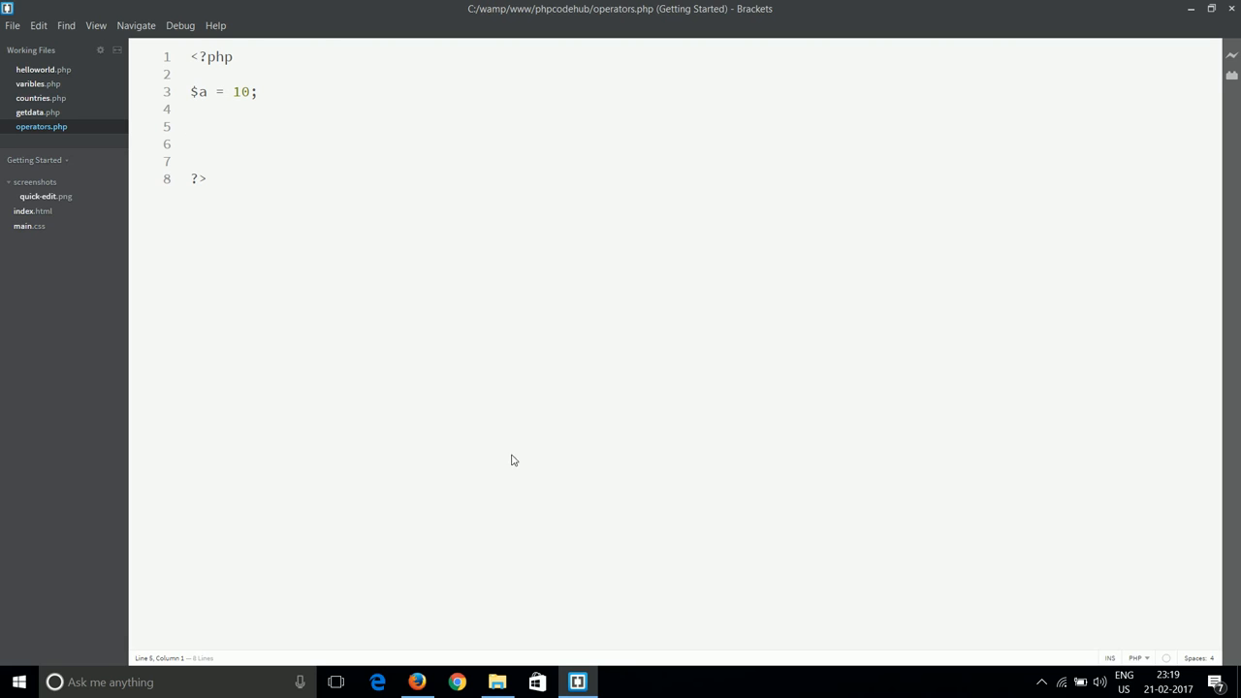